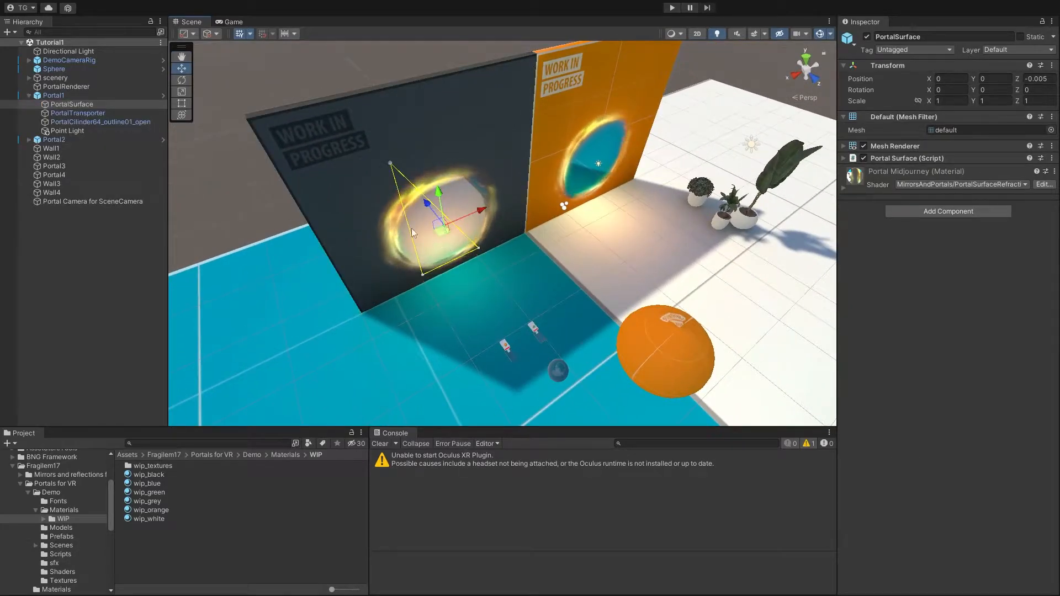
# Step: Select Portal1 and inspect its Other Portal link to Portal2 and its empty Wall Collider
pyautogui.click(53, 96)
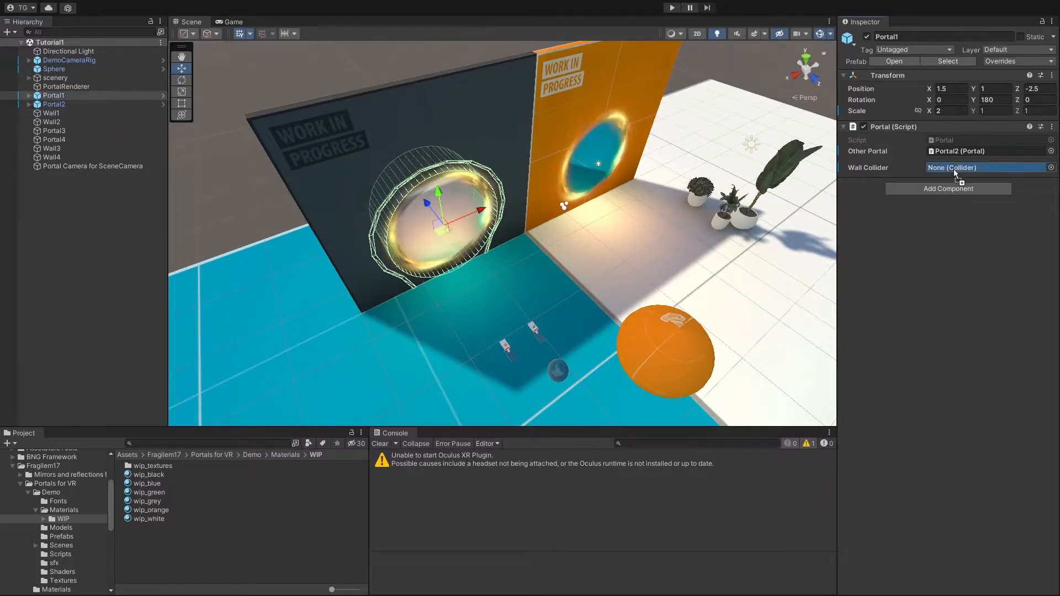
pyautogui.click(54, 104)
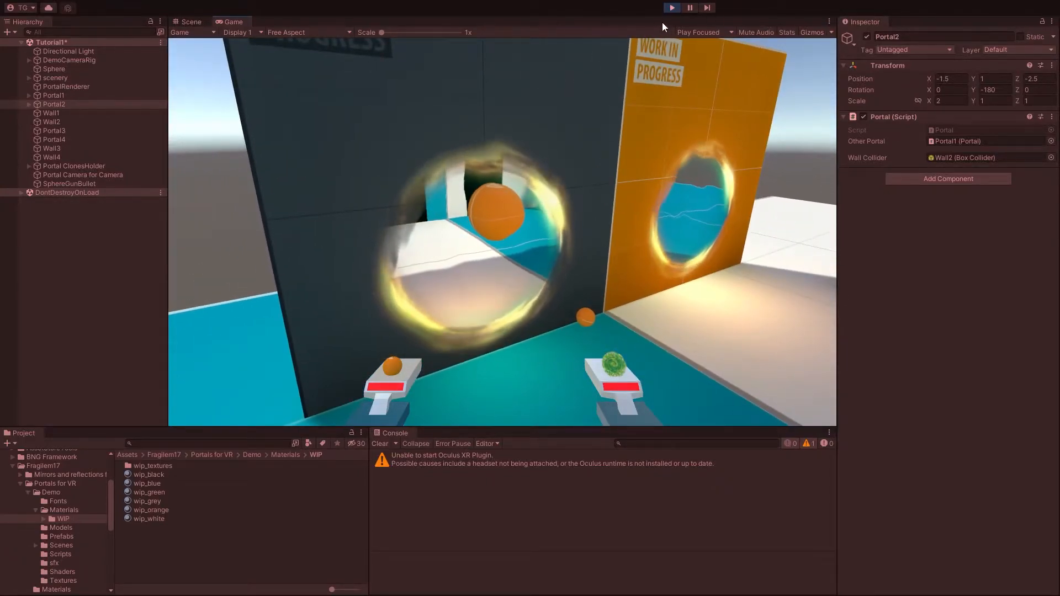
# Step: Stop play mode after watching the sphere travel through the linked portals
pyautogui.click(187, 22)
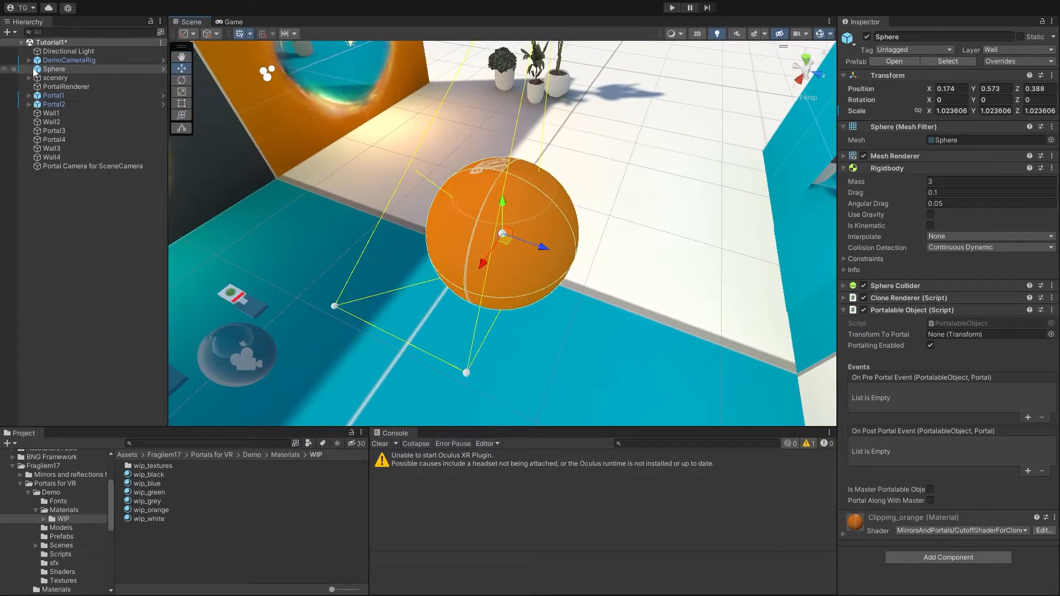
# Step: Confirm SphereGun fires the Sphere prefab and set Sphere's Transform To Portal to Sphere
pyautogui.click(28, 60)
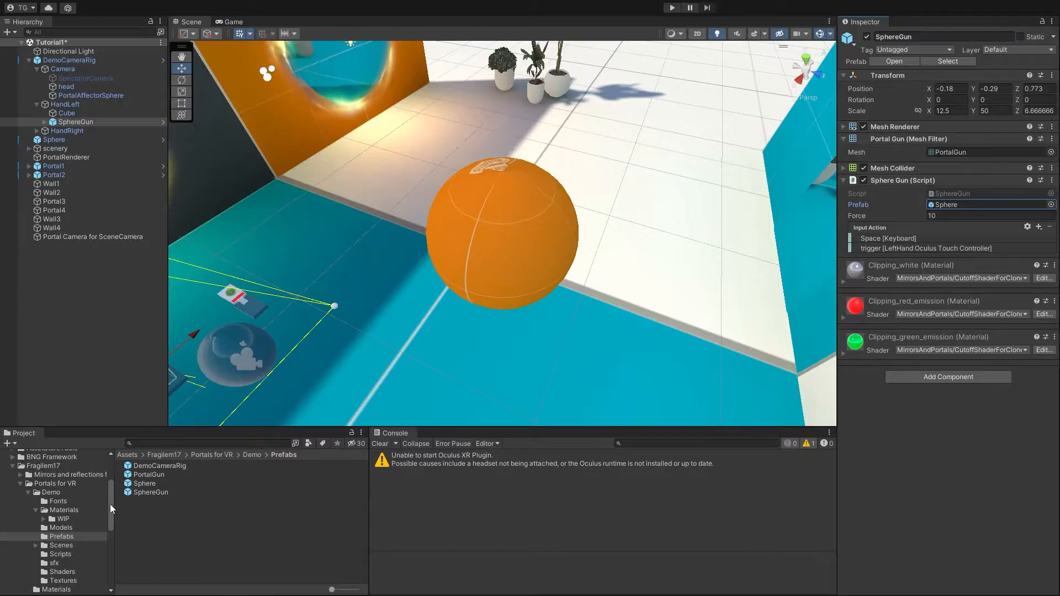
pyautogui.click(54, 139)
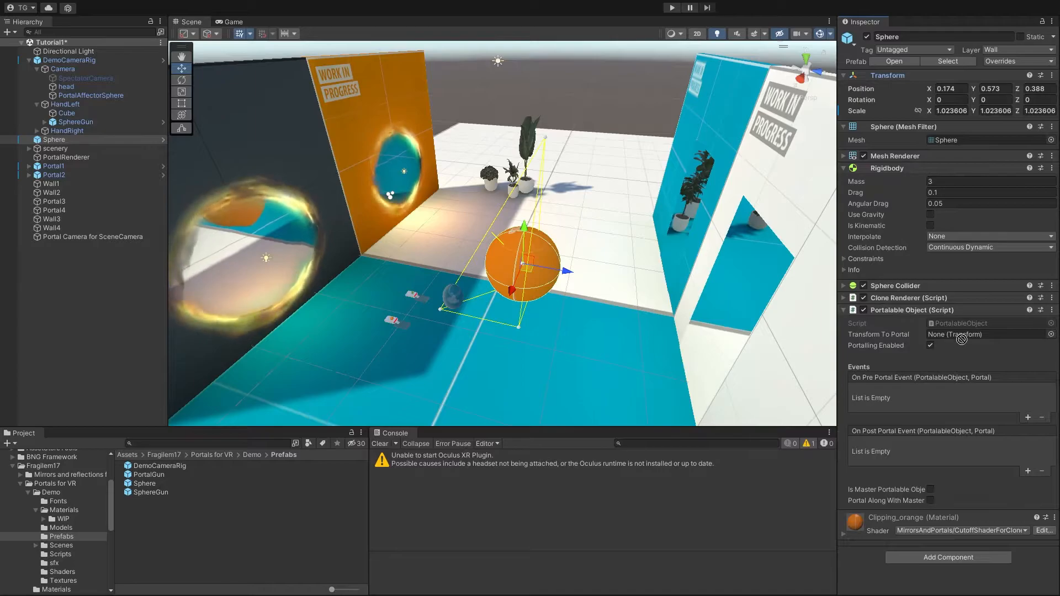
pyautogui.click(988, 334)
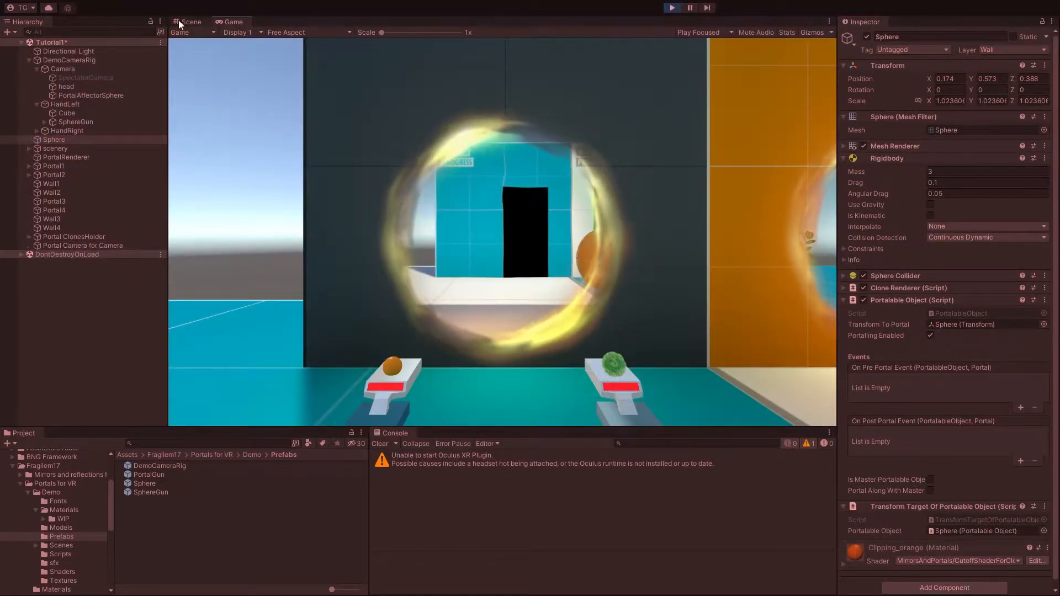
# Step: Switch to the Scene view and orbit around the sphere straddling the portal wall
pyautogui.click(189, 21)
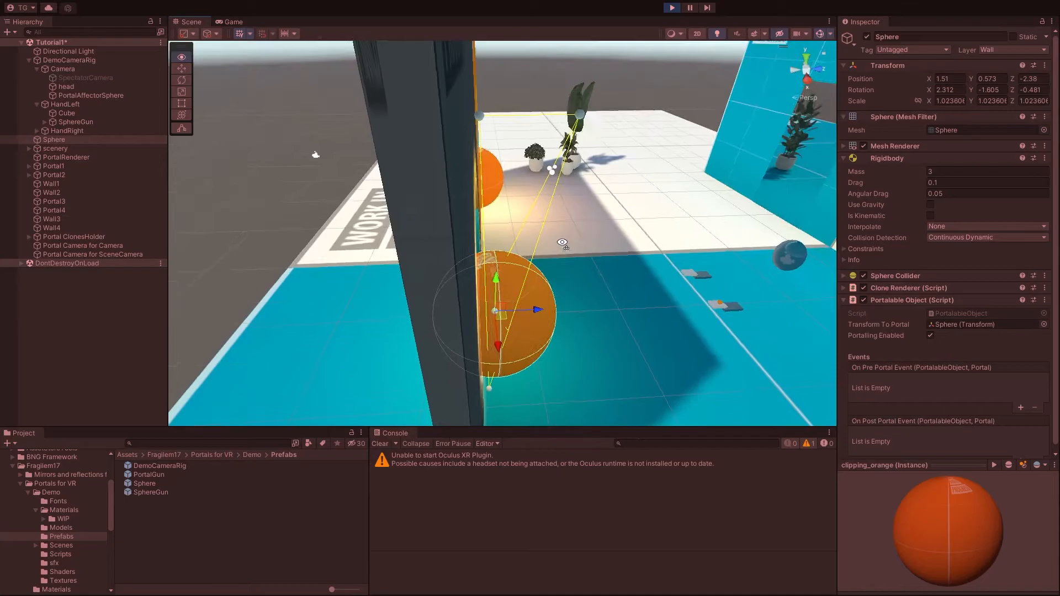
pyautogui.moveTo(541, 237); pyautogui.dragTo(514, 217)
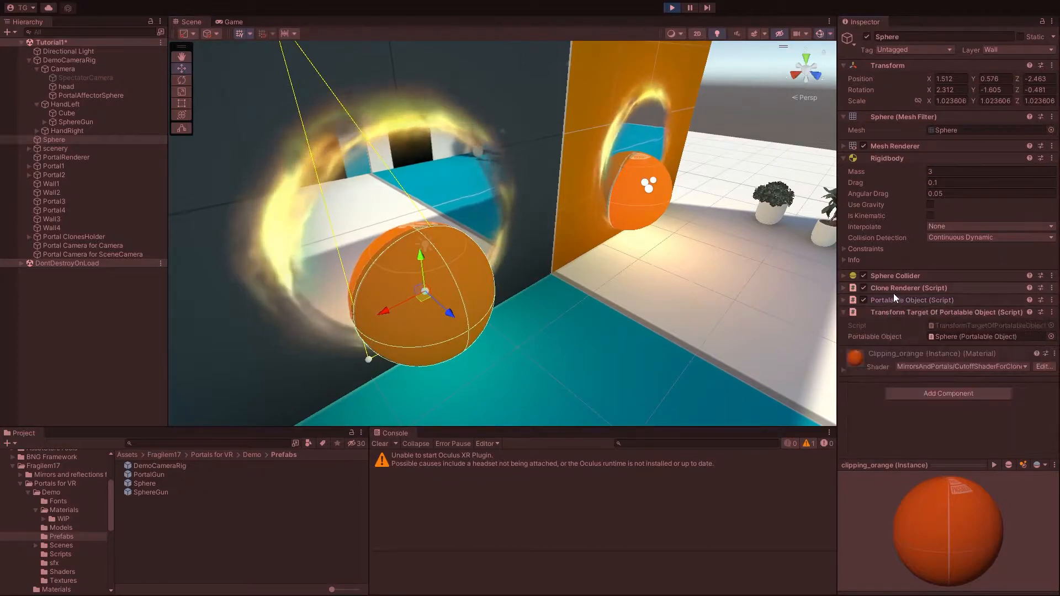
# Step: Expand Clone Renderer to confirm Game Object To Clone is the Sphere
pyautogui.click(844, 288)
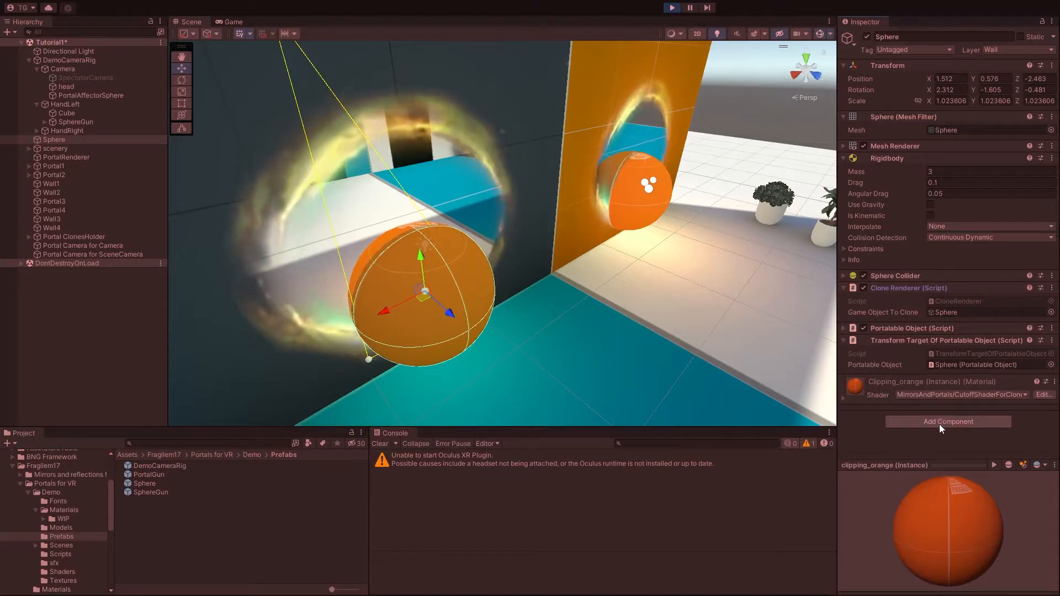
pyautogui.click(948, 422)
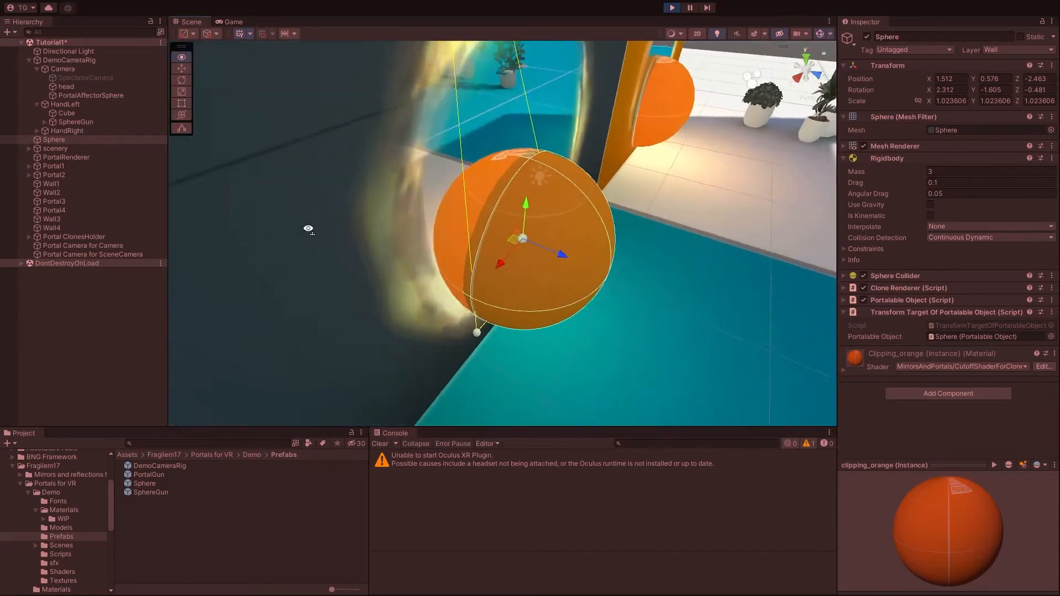
# Step: Confirm the Sphere material uses MirrorsAndPortals > CutoffShaderForClonedPortablesLit
pyautogui.moveTo(308, 229); pyautogui.dragTo(572, 242)
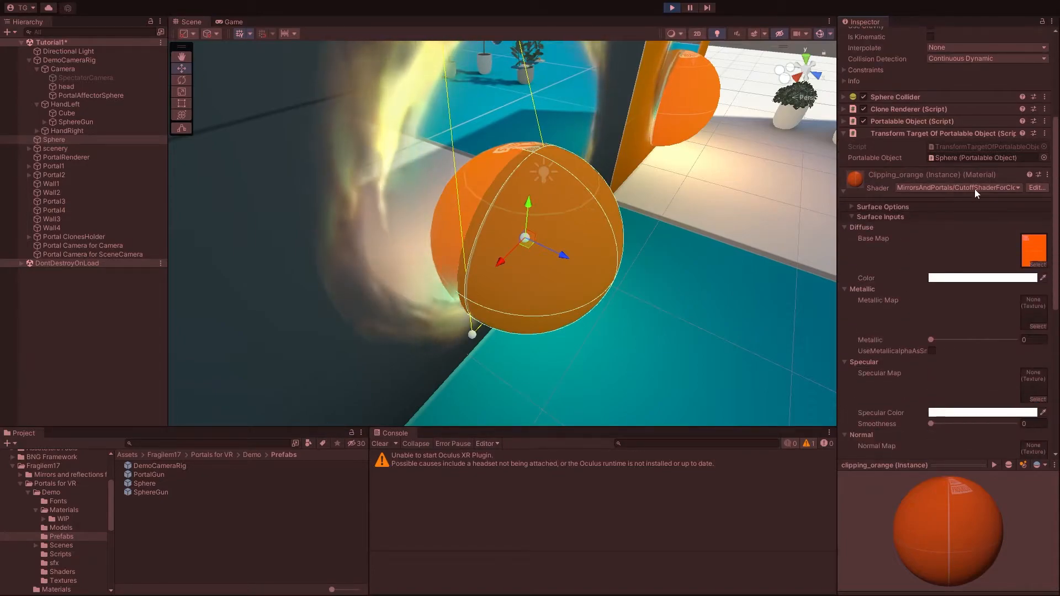
pyautogui.click(956, 187)
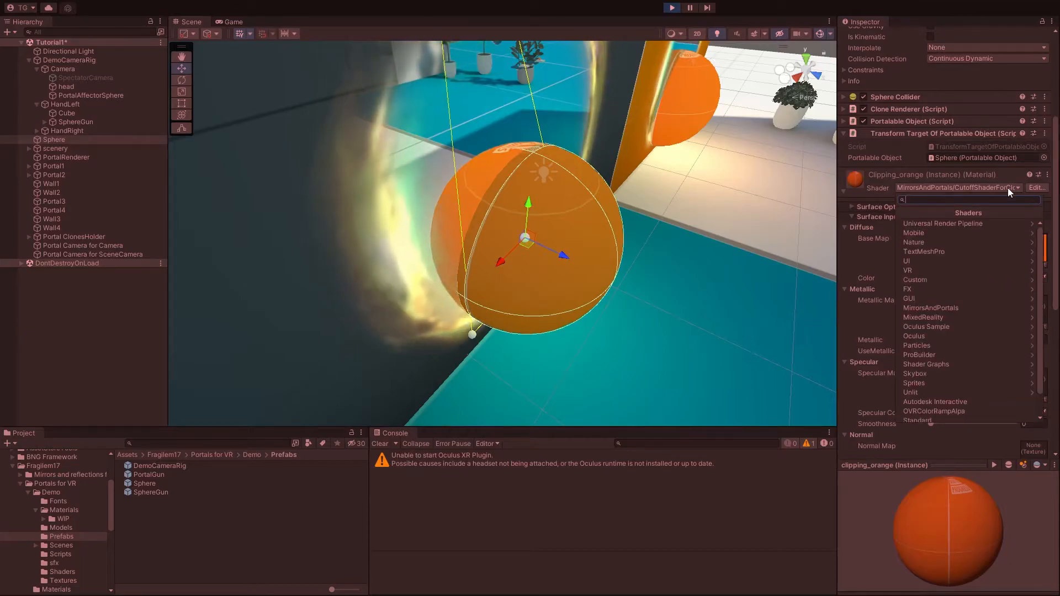
pyautogui.click(940, 307)
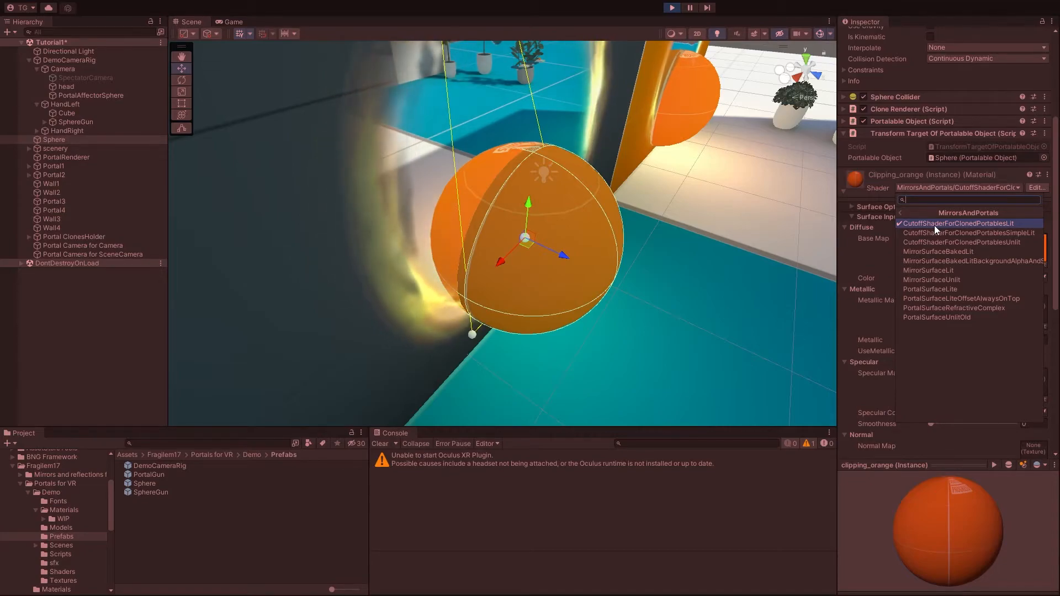
pyautogui.click(959, 223)
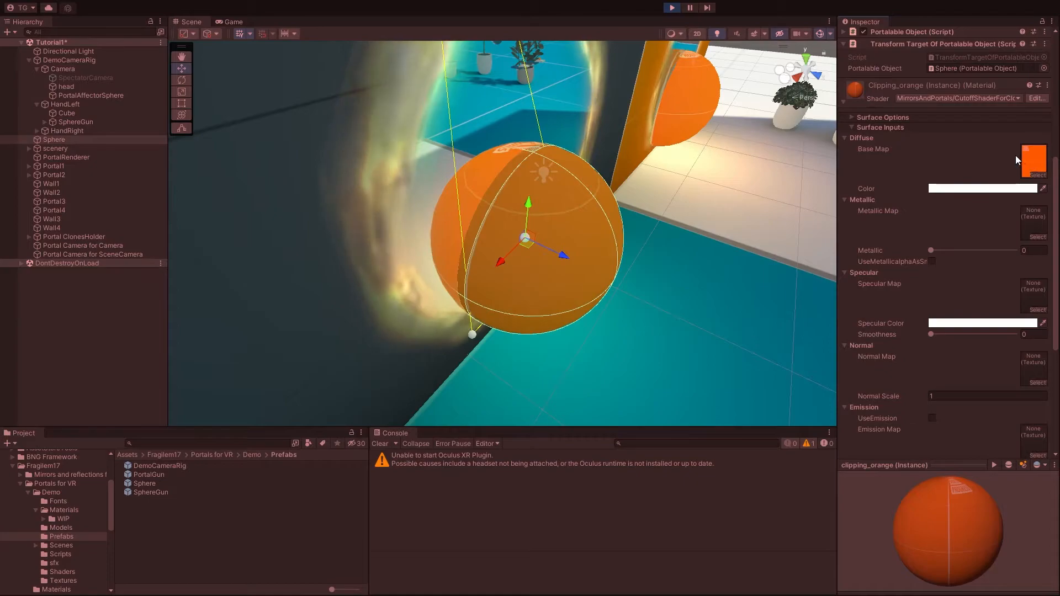
# Step: Reveal the shader asset via Edit and collapse the material's surface options
pyautogui.click(881, 117)
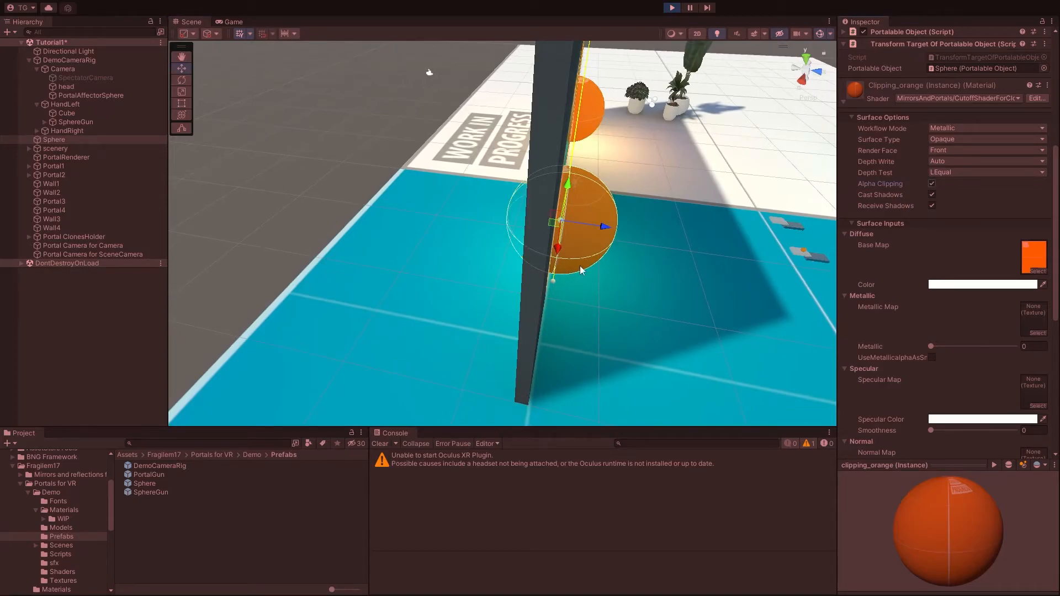
pyautogui.click(846, 118)
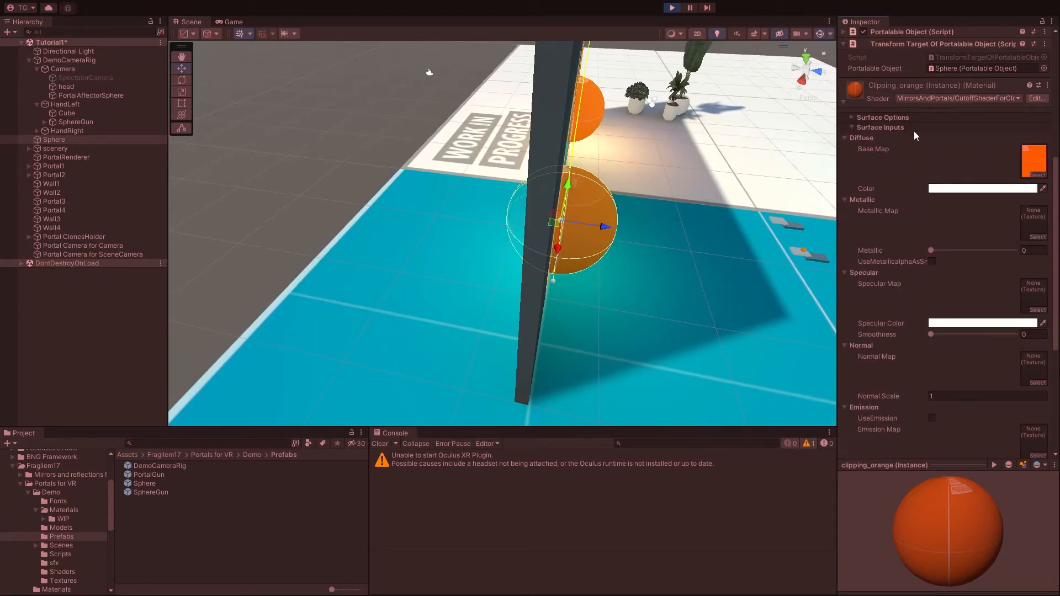
pyautogui.scroll(-3)
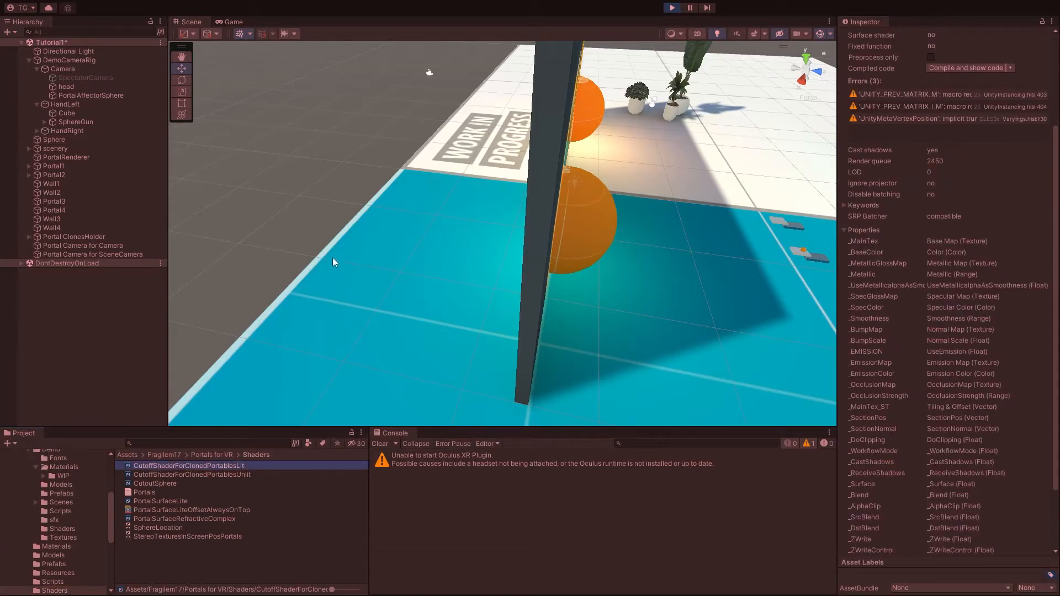
# Step: Open CutoffShaderForClonedPortablesLit in Shader Graph, then return to the Scene view
pyautogui.doubleClick(189, 465)
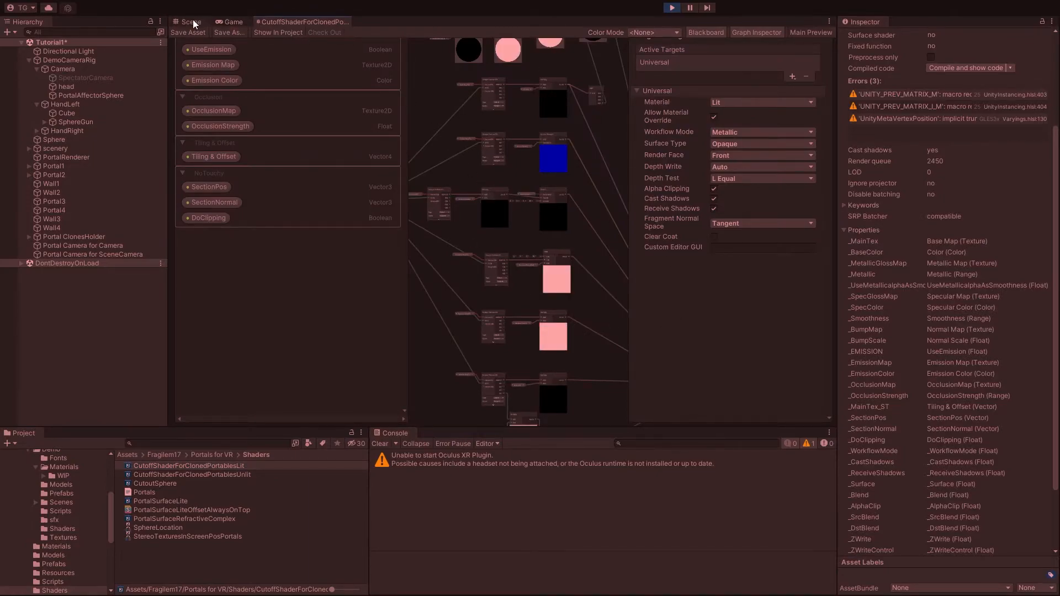
pyautogui.click(190, 21)
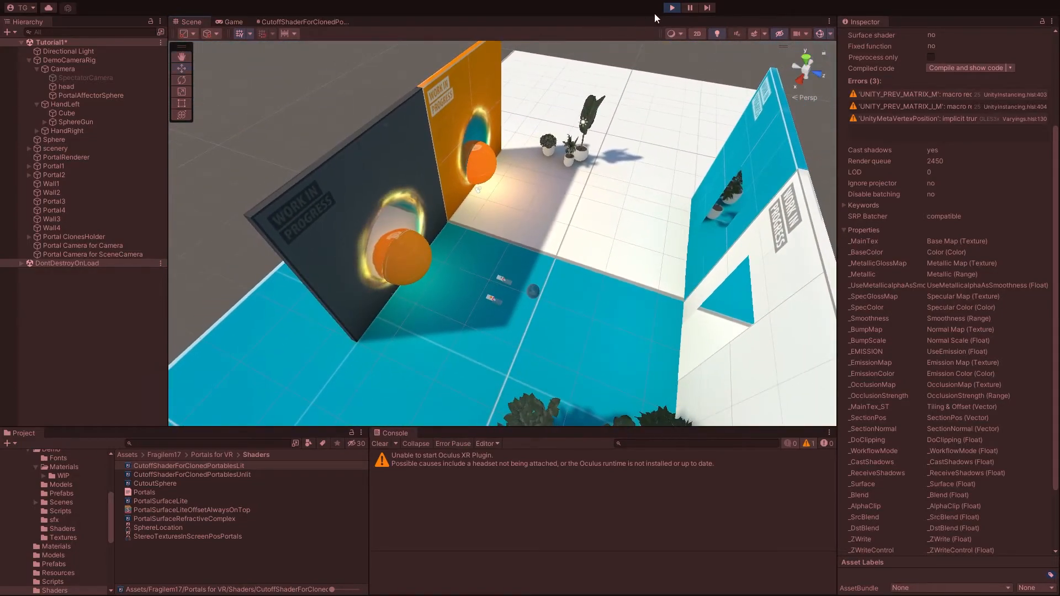
# Step: Shoot extra spheres in the Game view, then return to Scene and select Portal2
pyautogui.click(232, 21)
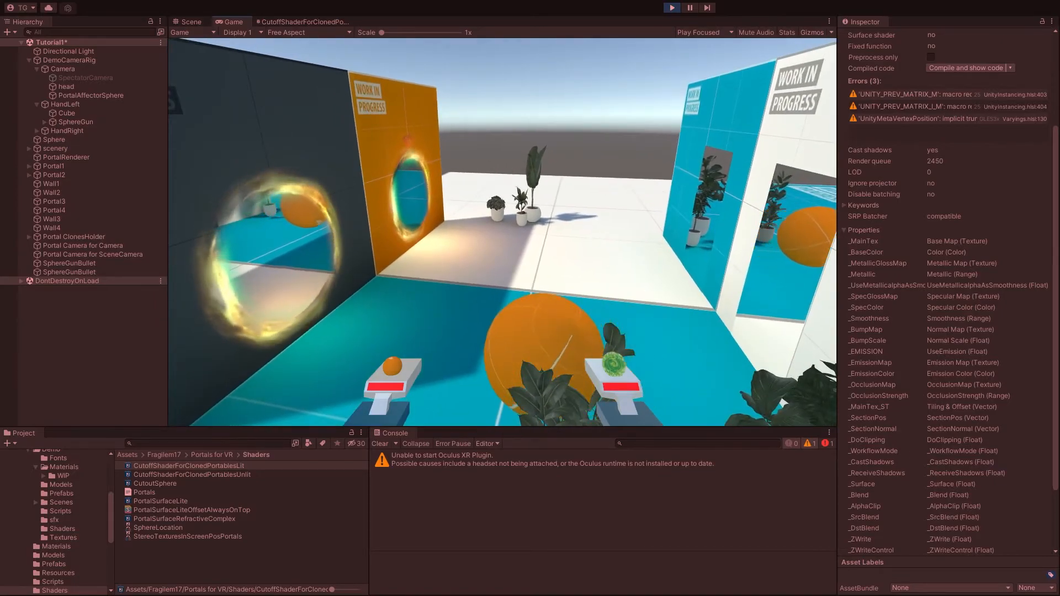
pyautogui.click(187, 21)
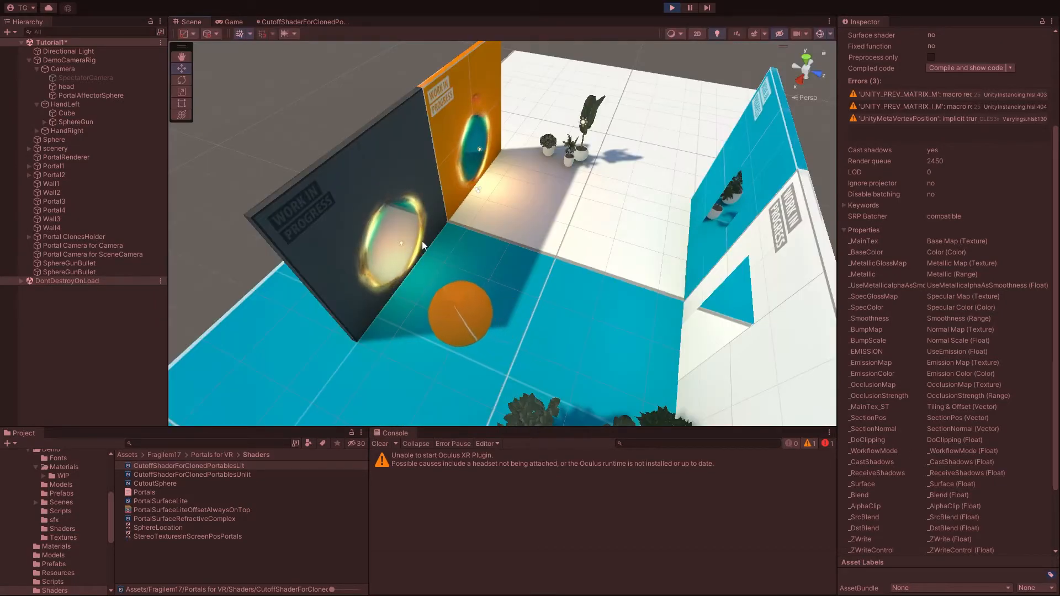
pyautogui.click(53, 175)
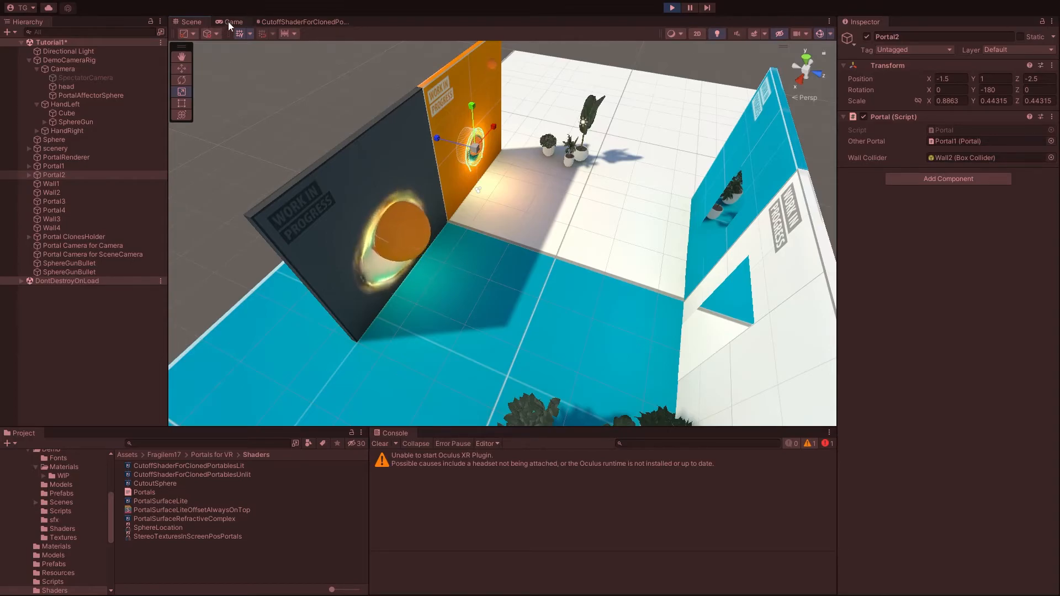
# Step: Check Portal2, scaled to 0.8863, 0.44315, 0.44315, in the Game view
pyautogui.click(233, 22)
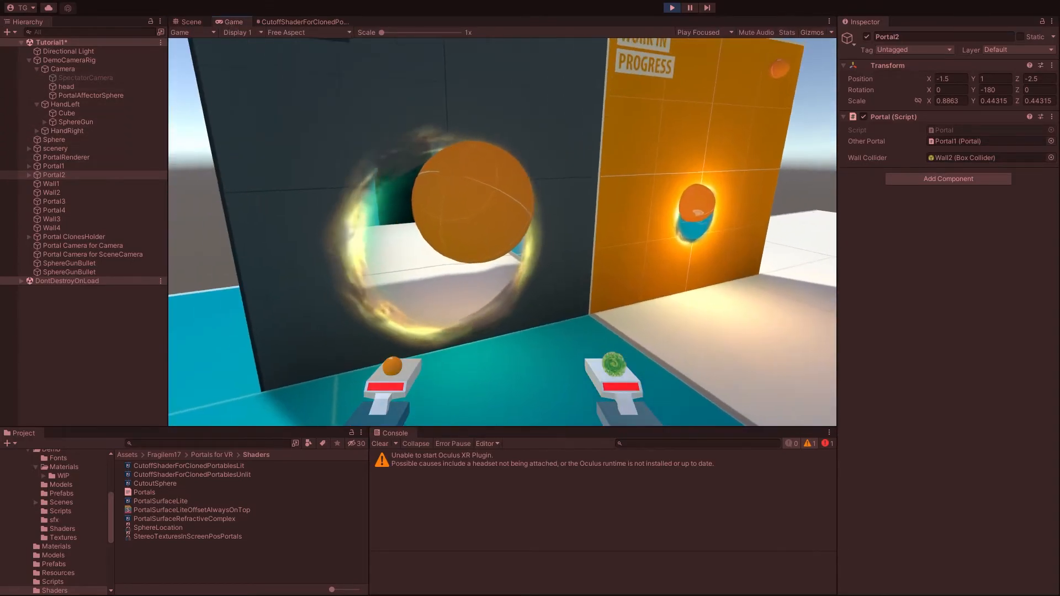